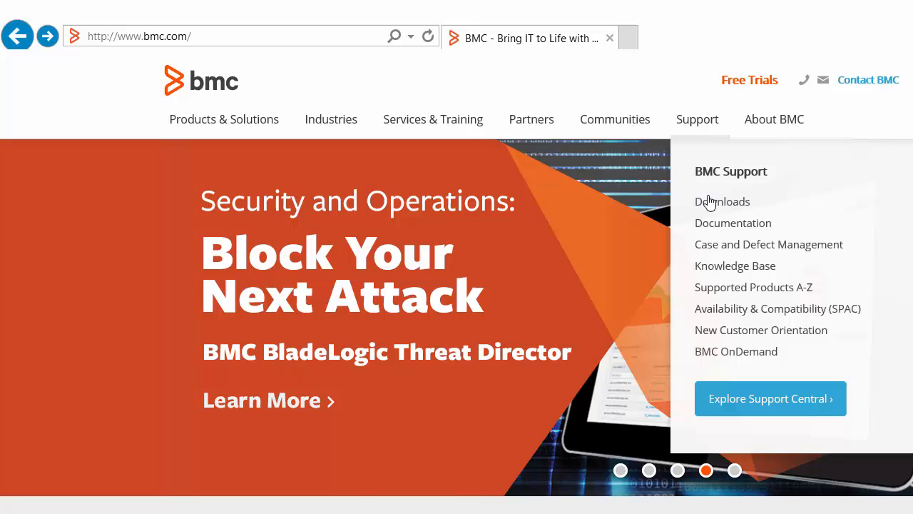
- Go to the Support Downloads area, loading the Export Compliance page
{"action": "left_click", "coordinate": [722, 201]}
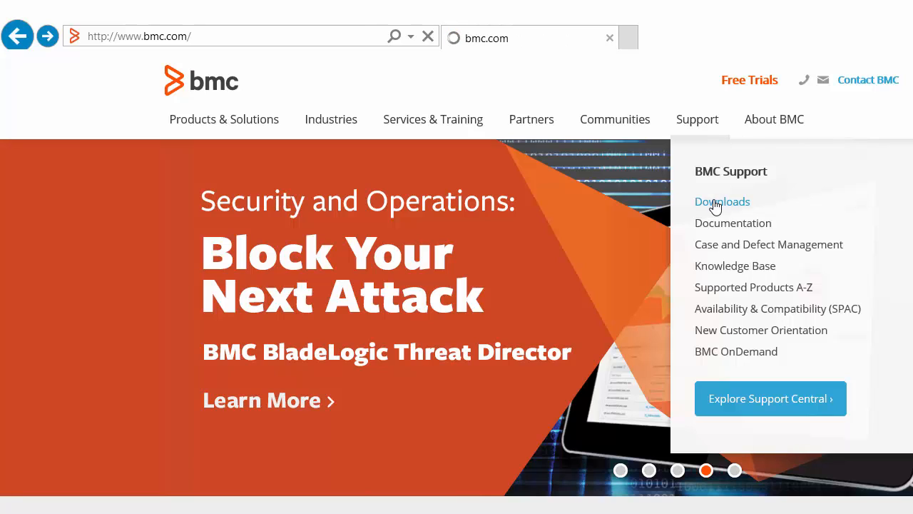
{"action": "left_click", "coordinate": [722, 201]}
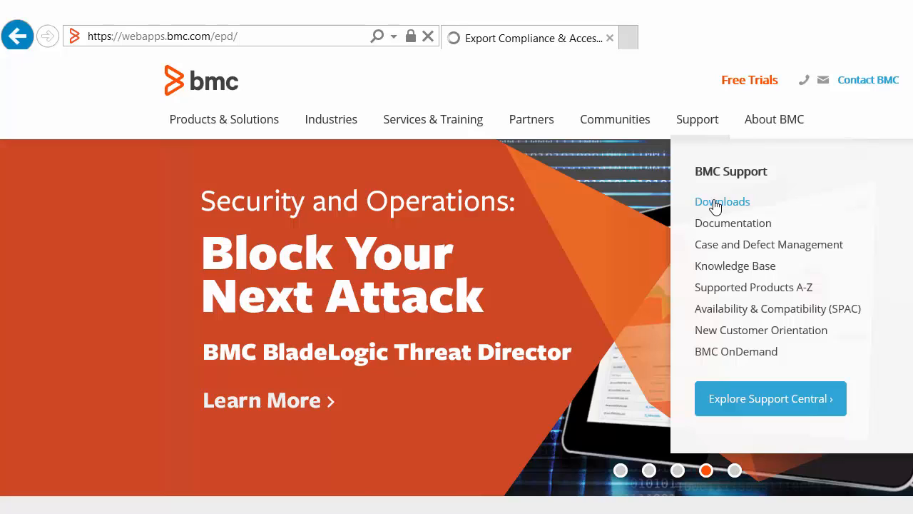
- Submit export compliance with USA as country and BMC Software as company, reaching Manage Your Profiles
{"action": "left_click", "coordinate": [722, 201]}
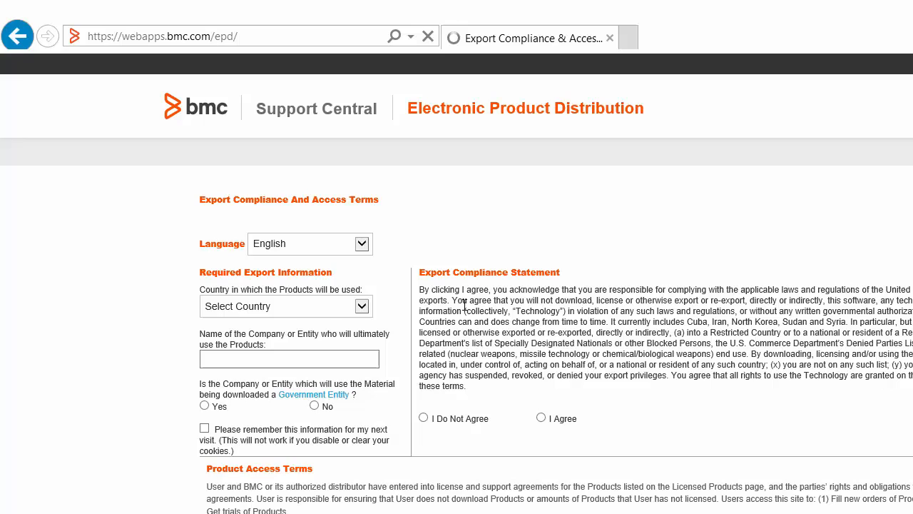
{"action": "left_click", "coordinate": [285, 306]}
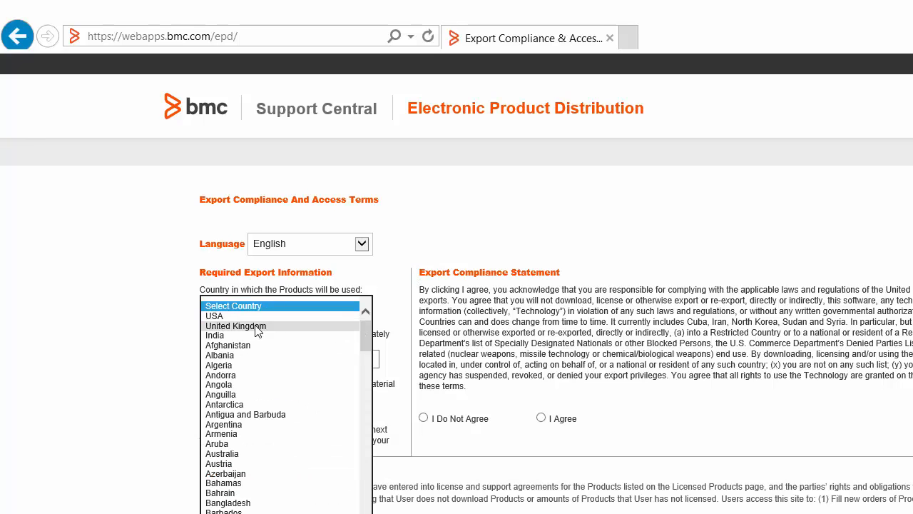
{"action": "left_click", "coordinate": [214, 317]}
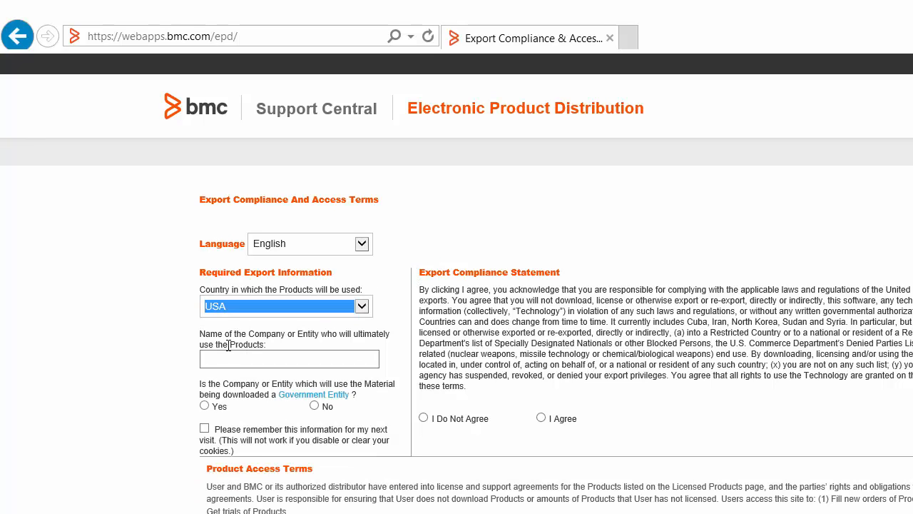
{"action": "type", "text": "BMC"}
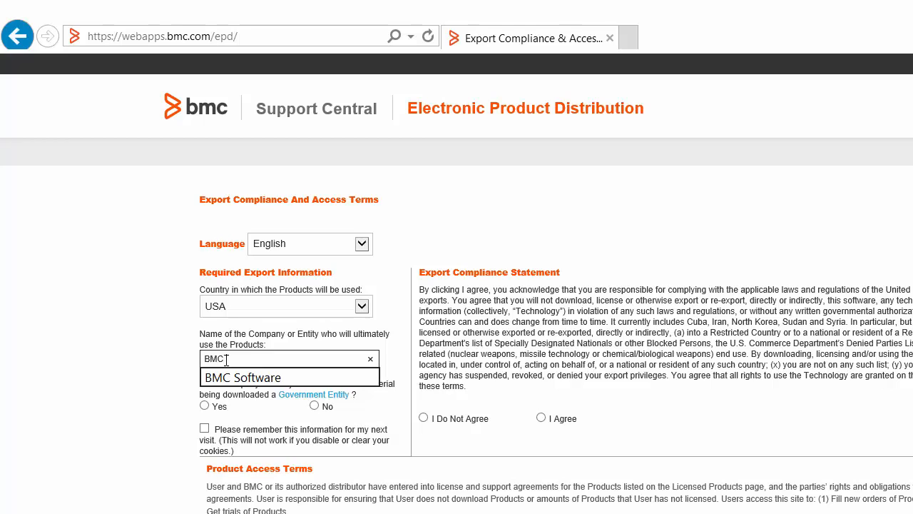
{"action": "left_click", "coordinate": [243, 377]}
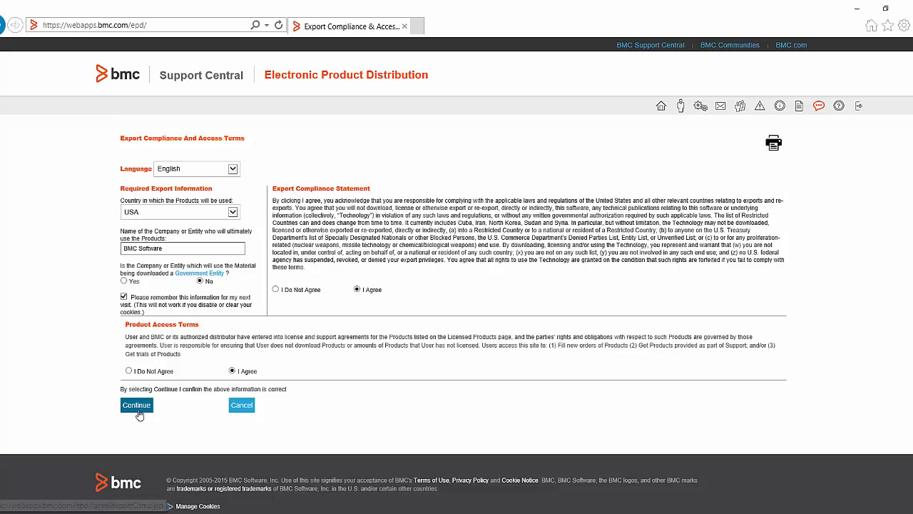
{"action": "left_click", "coordinate": [137, 406]}
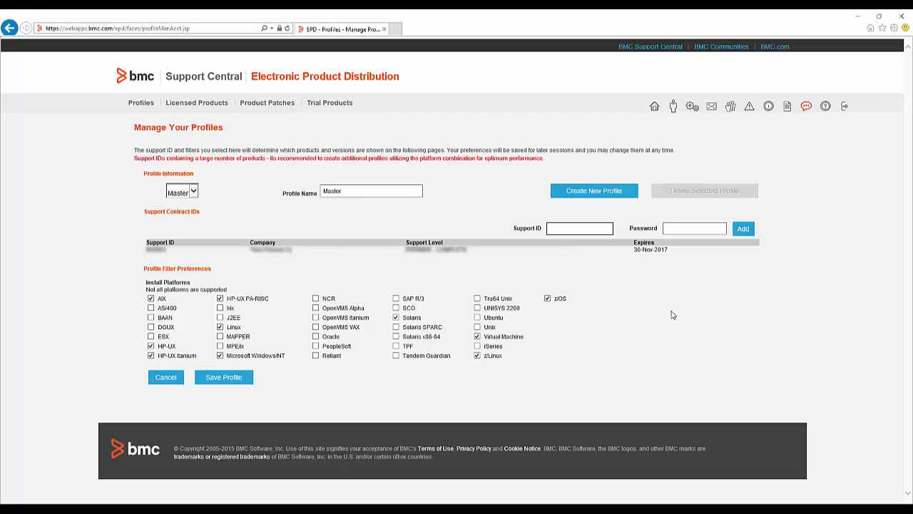
- Save the Install Platforms profile to reach the Component View product list
{"action": "left_click", "coordinate": [579, 228]}
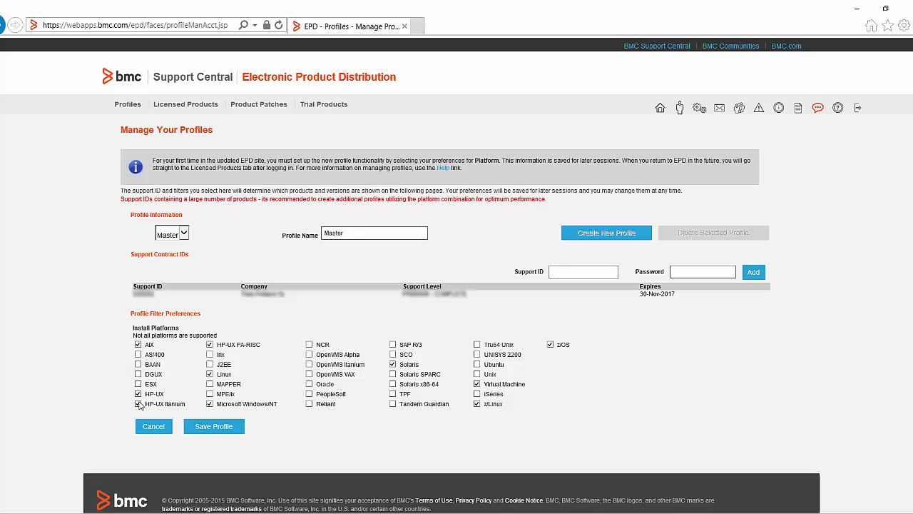
{"action": "left_click", "coordinate": [137, 402]}
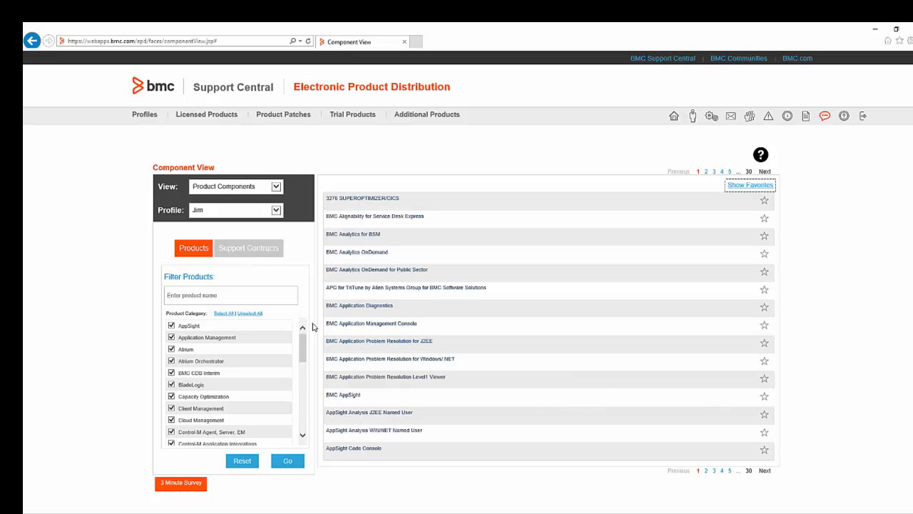
{"action": "mouse_move", "coordinate": [220, 314]}
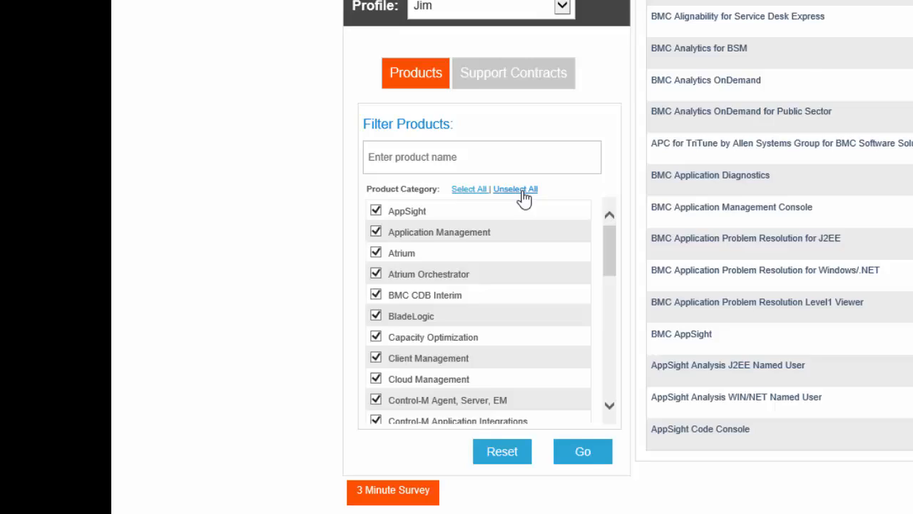
{"action": "left_click", "coordinate": [515, 188]}
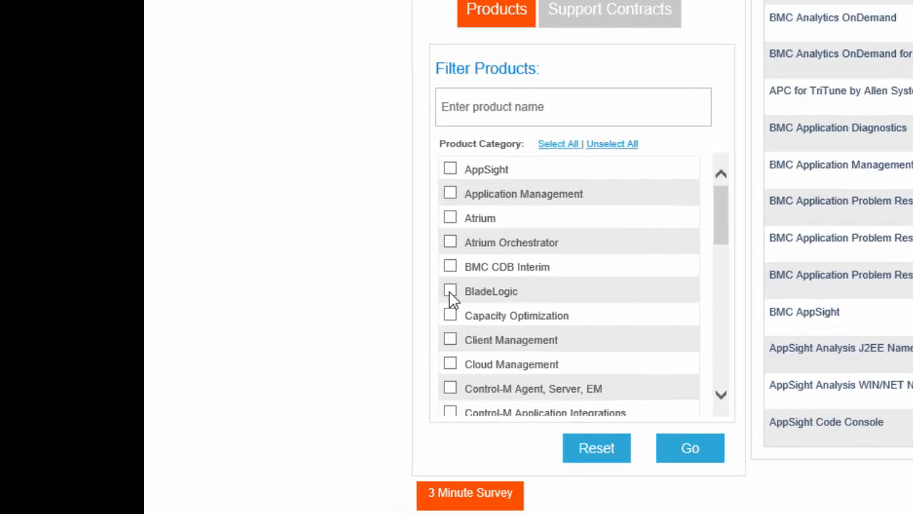
{"action": "left_click", "coordinate": [451, 291]}
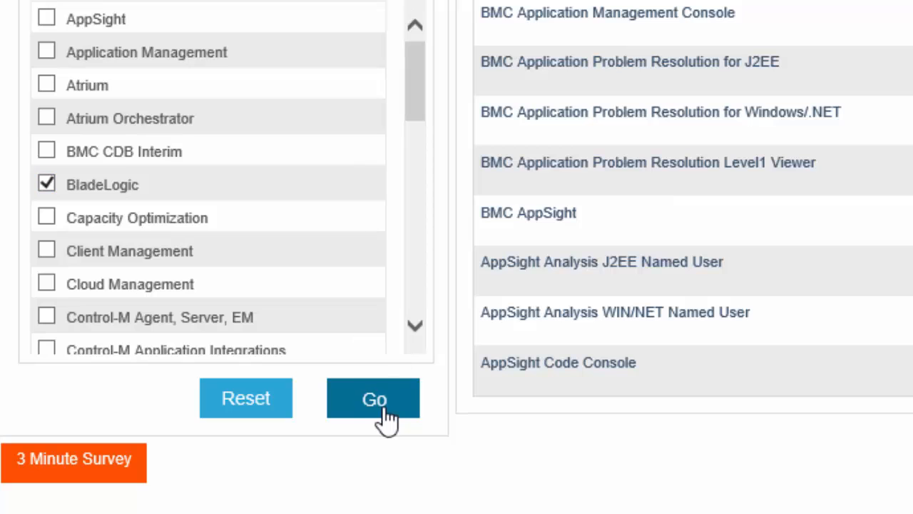
{"action": "left_click", "coordinate": [374, 398]}
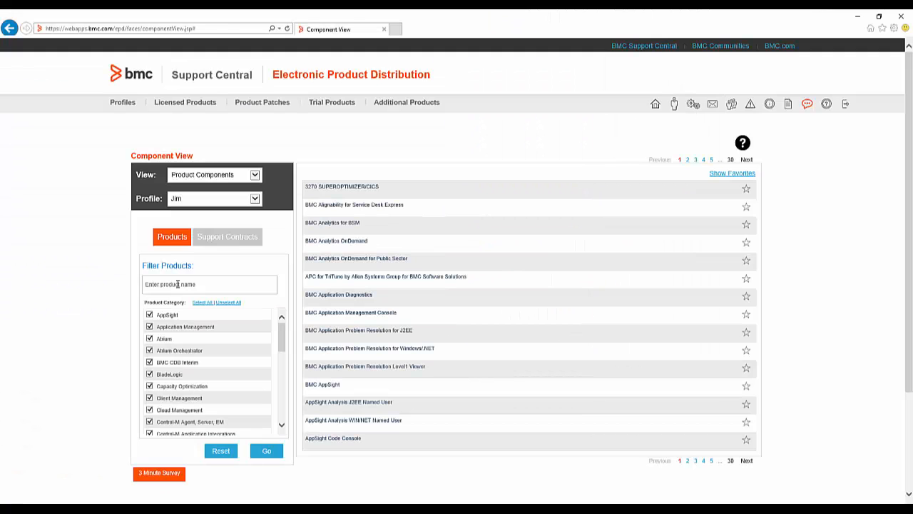
- Filter products by 'Server Automation' and show only starred favourites
{"action": "left_click", "coordinate": [208, 284]}
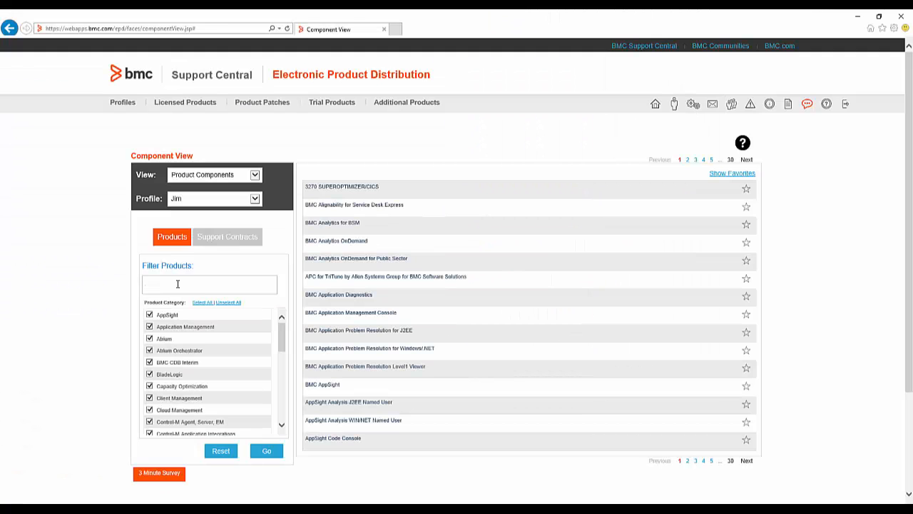
{"action": "type", "text": "Se"}
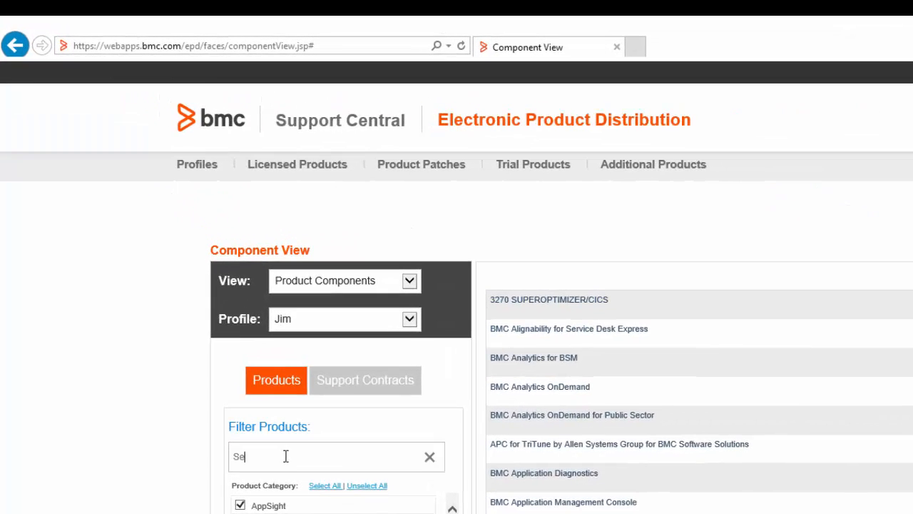
{"action": "type", "text": "Server Automation"}
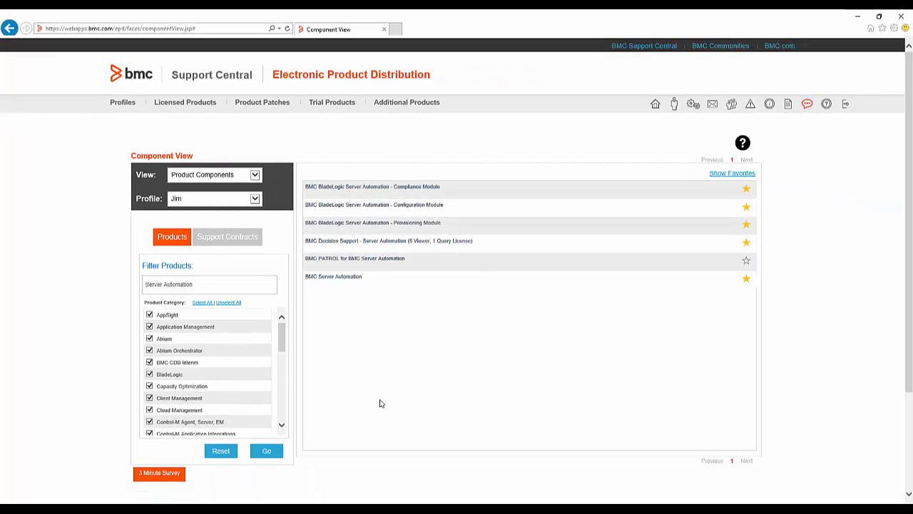
{"action": "mouse_move", "coordinate": [750, 247]}
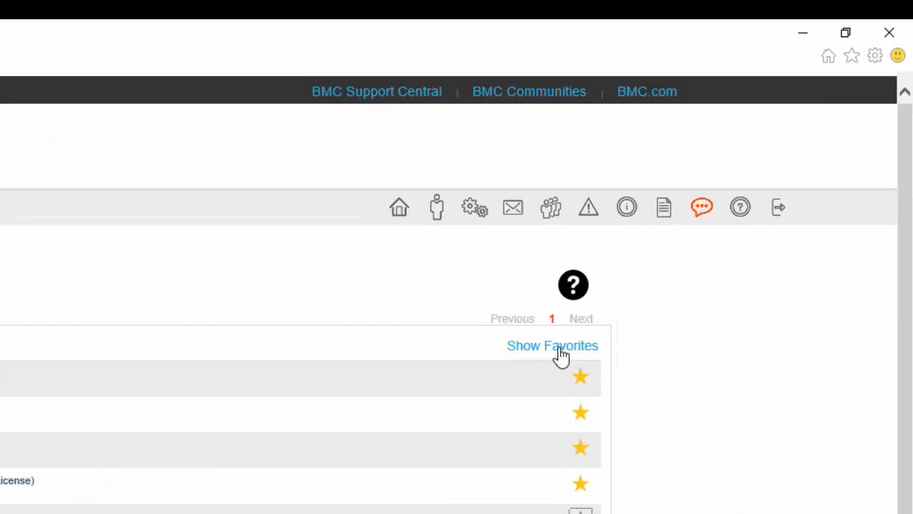
{"action": "left_click", "coordinate": [552, 345]}
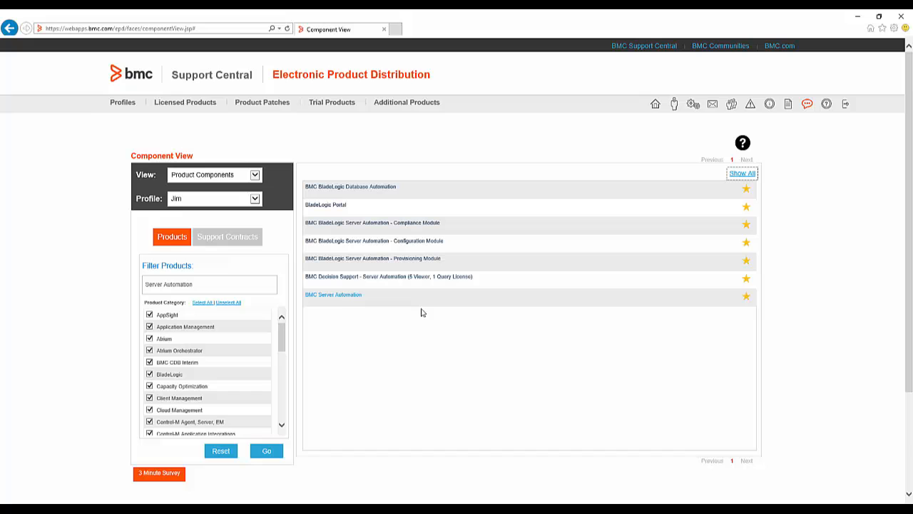
{"action": "mouse_move", "coordinate": [337, 293]}
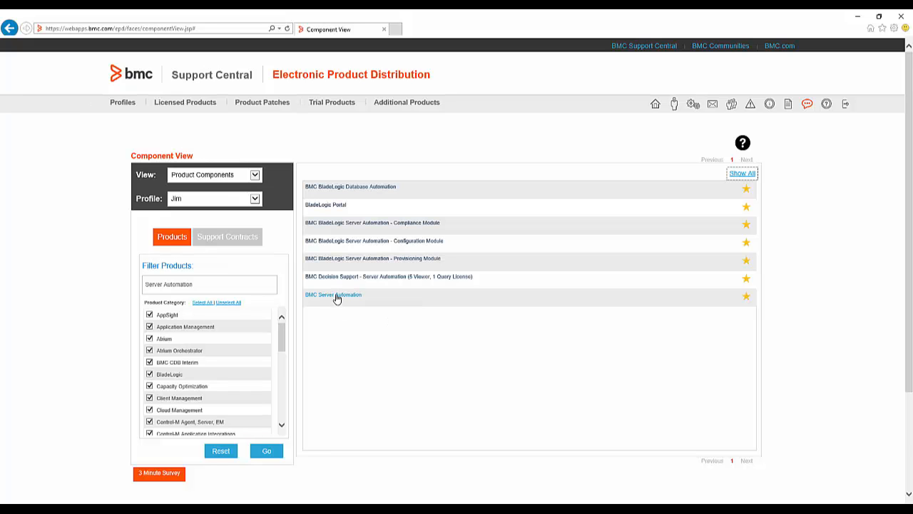
- Open the BMC Server Automation 8.7.00 product download page from the favourites
{"action": "left_click", "coordinate": [334, 294]}
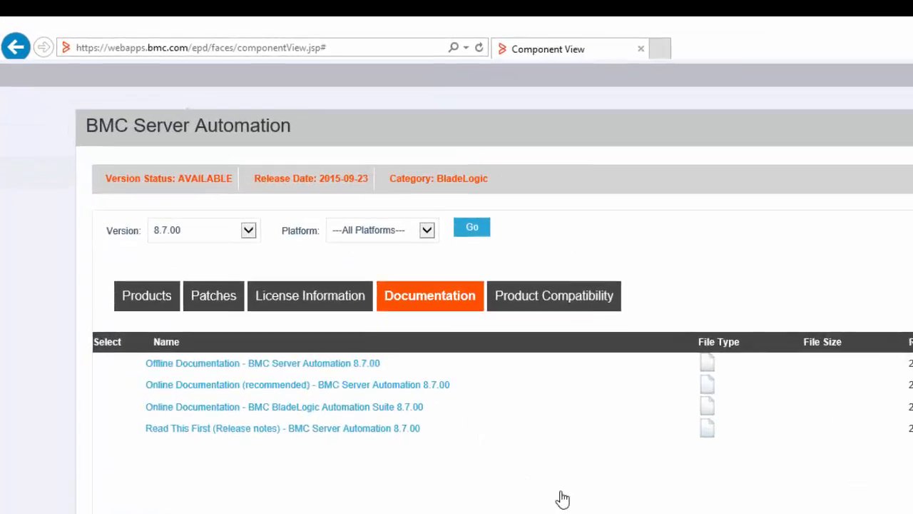
- List the 8.7.00 product files and then its available patches
{"action": "left_click", "coordinate": [146, 295]}
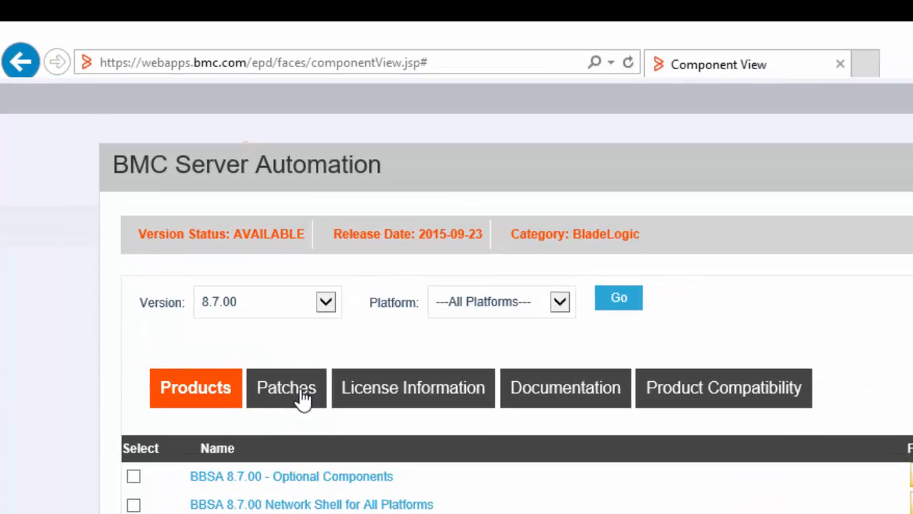
{"action": "left_click", "coordinate": [286, 388]}
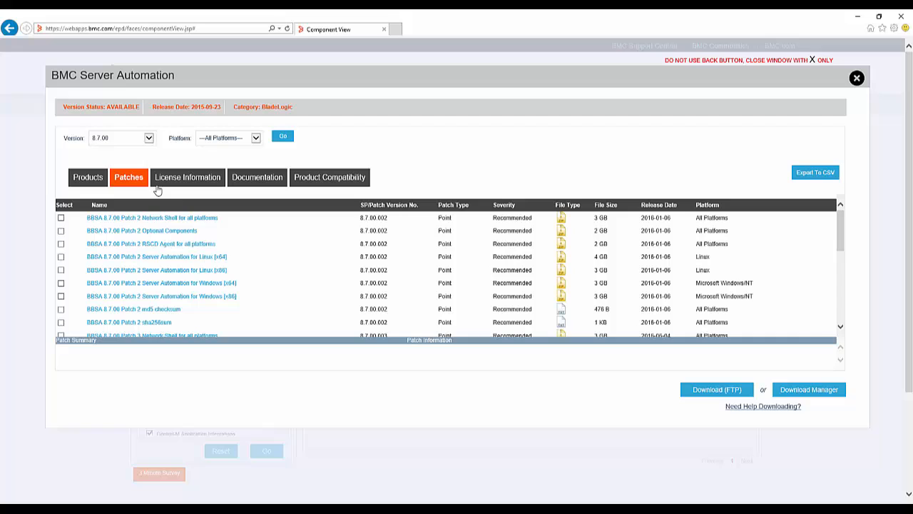
{"action": "mouse_move", "coordinate": [253, 231]}
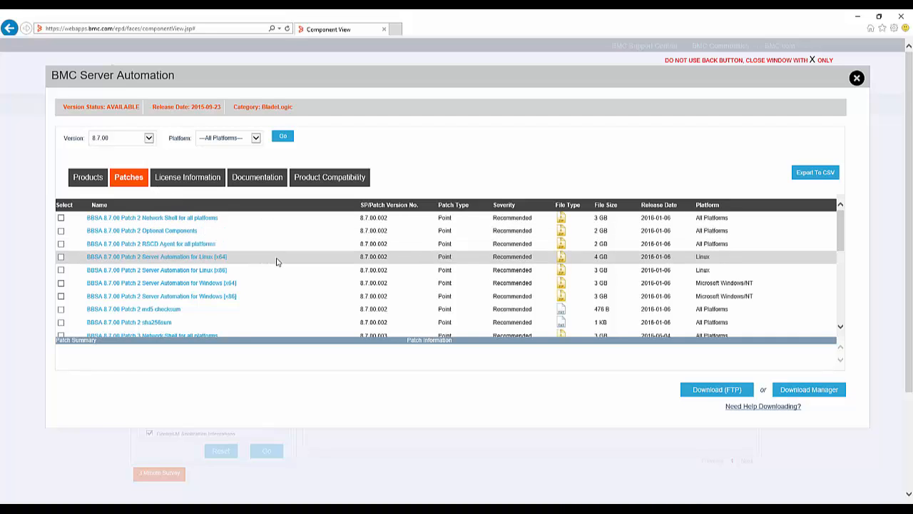
{"action": "mouse_move", "coordinate": [265, 242]}
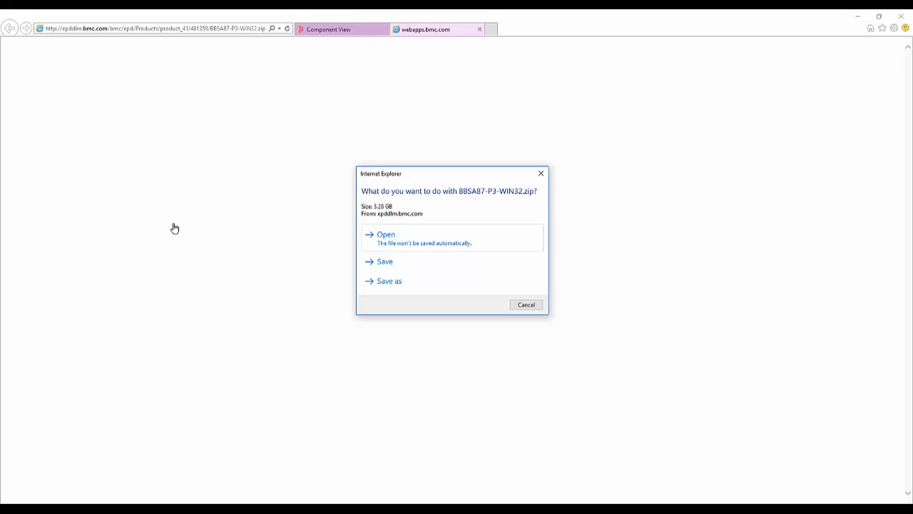
- Dismiss the single-file prompt and check Patch 3 files such as RSCD Agent for download
{"action": "left_click", "coordinate": [526, 306]}
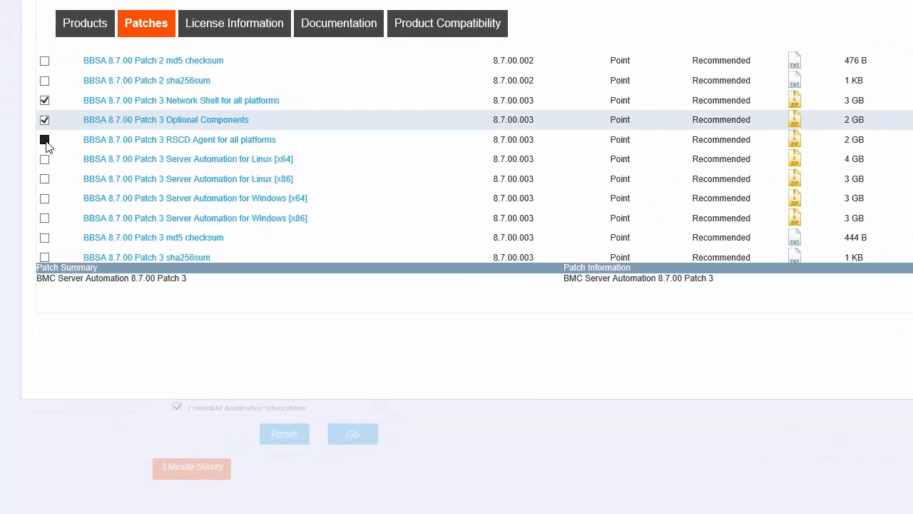
{"action": "left_click", "coordinate": [44, 140]}
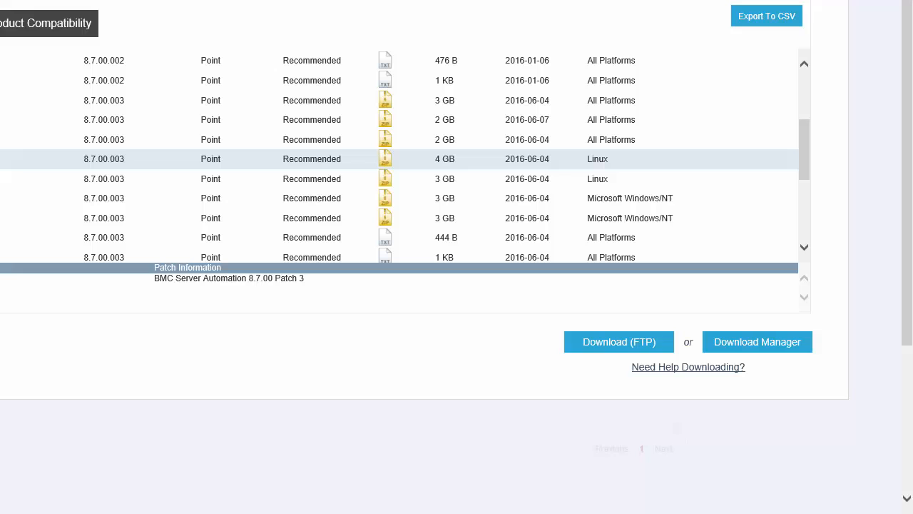
{"action": "left_click", "coordinate": [757, 341]}
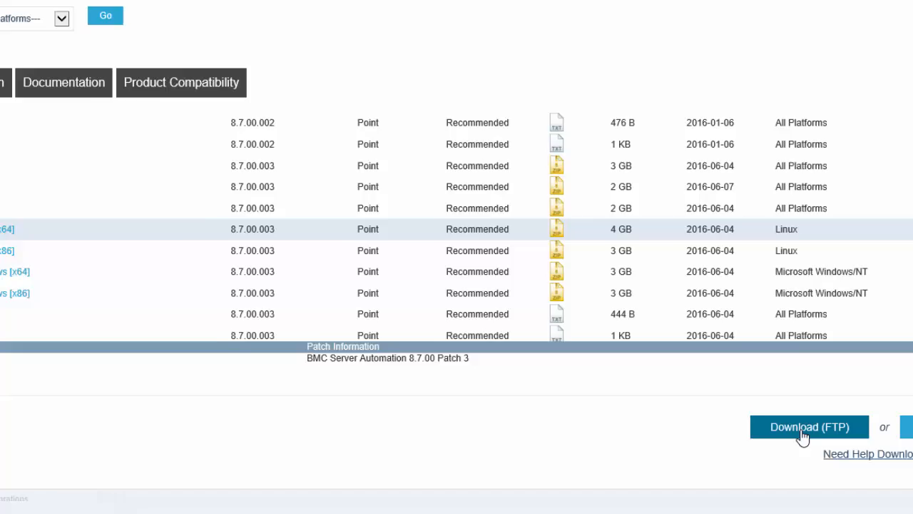
- Request FTP delivery of the checked Patch 3 files and acknowledge the email notice
{"action": "scroll", "scroll_direction": "down", "scroll_amount": 3}
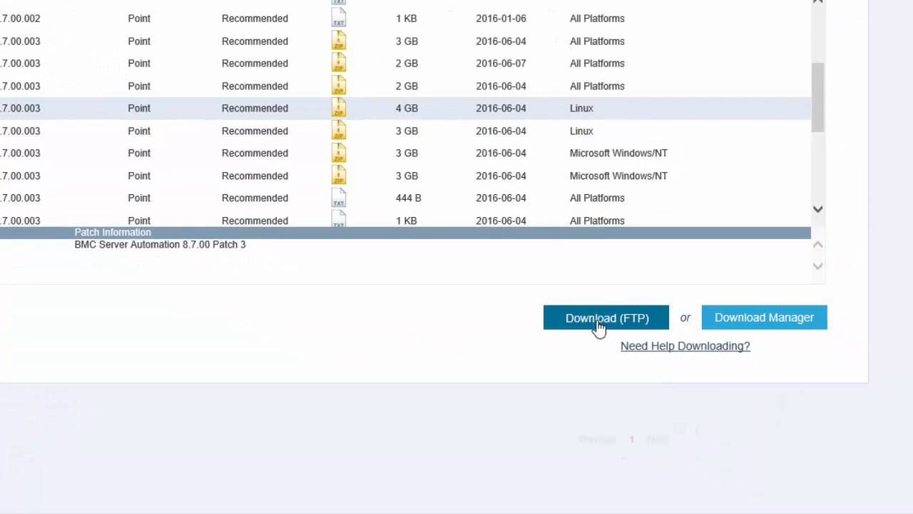
{"action": "left_click", "coordinate": [606, 317]}
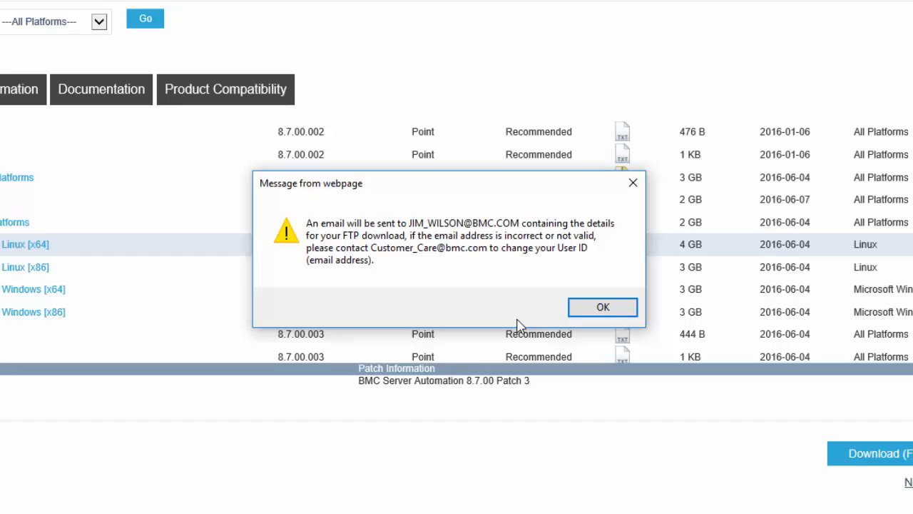
{"action": "left_click", "coordinate": [602, 306]}
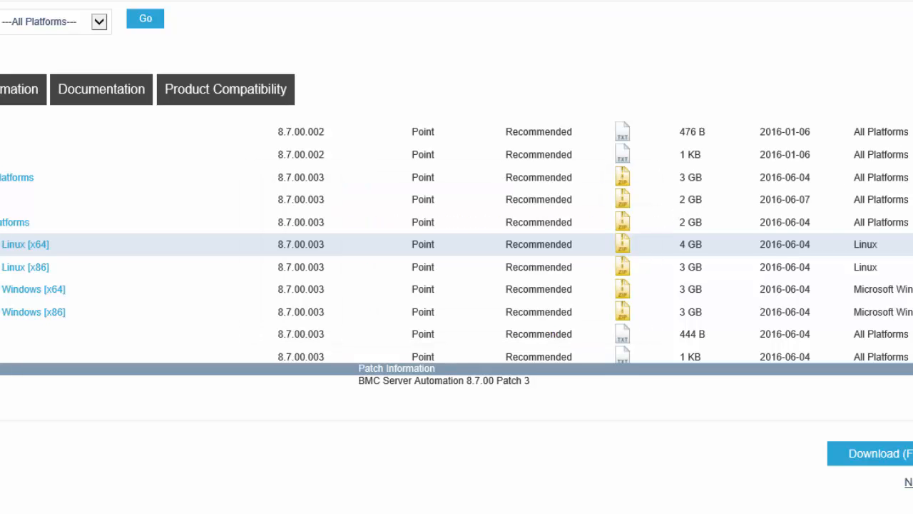